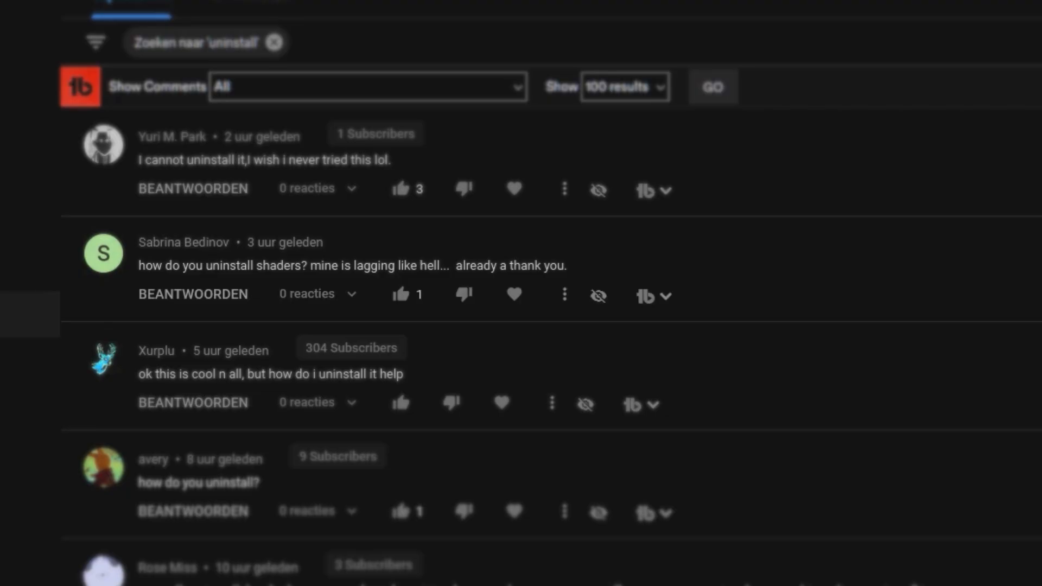
- Scroll down through the YouTube comments about uninstalling the preset
{"action": "scroll", "scroll_direction": "down", "scroll_amount": 3}
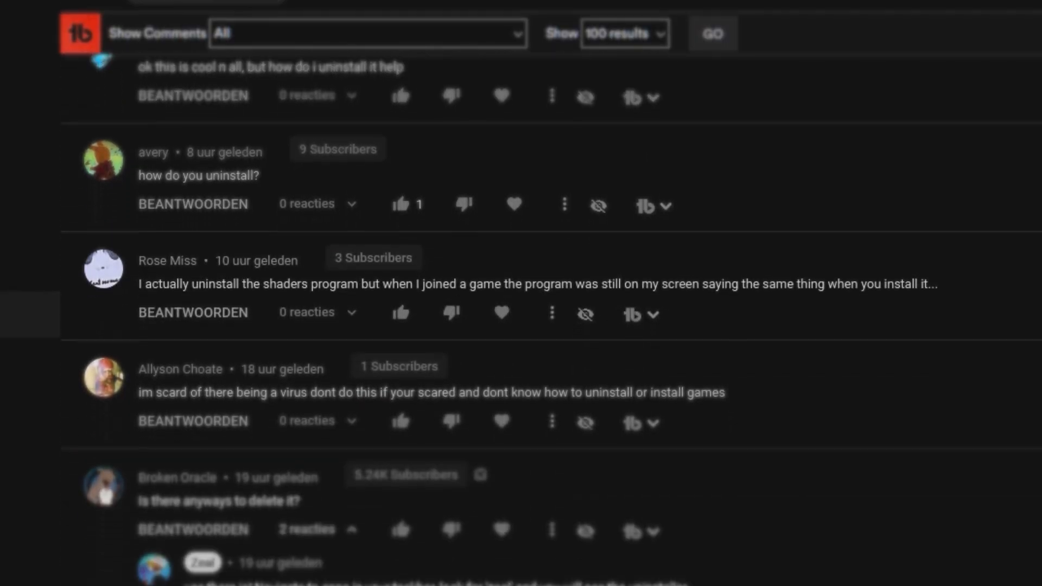
{"action": "scroll", "scroll_direction": "down", "scroll_amount": 3}
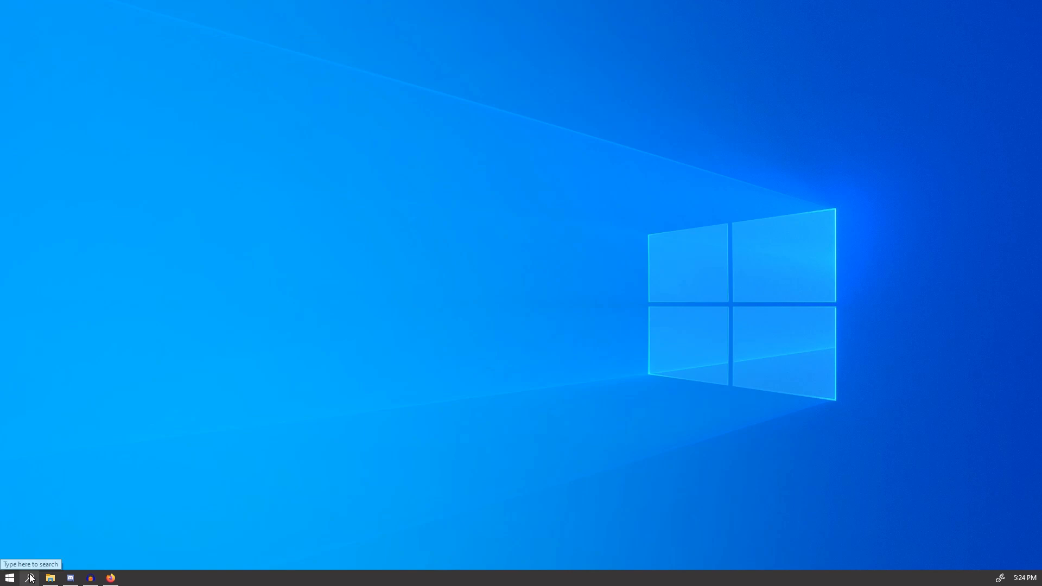
- Search Windows for 'uninstall' and open the Add or remove programs result
{"action": "left_click", "coordinate": [30, 577]}
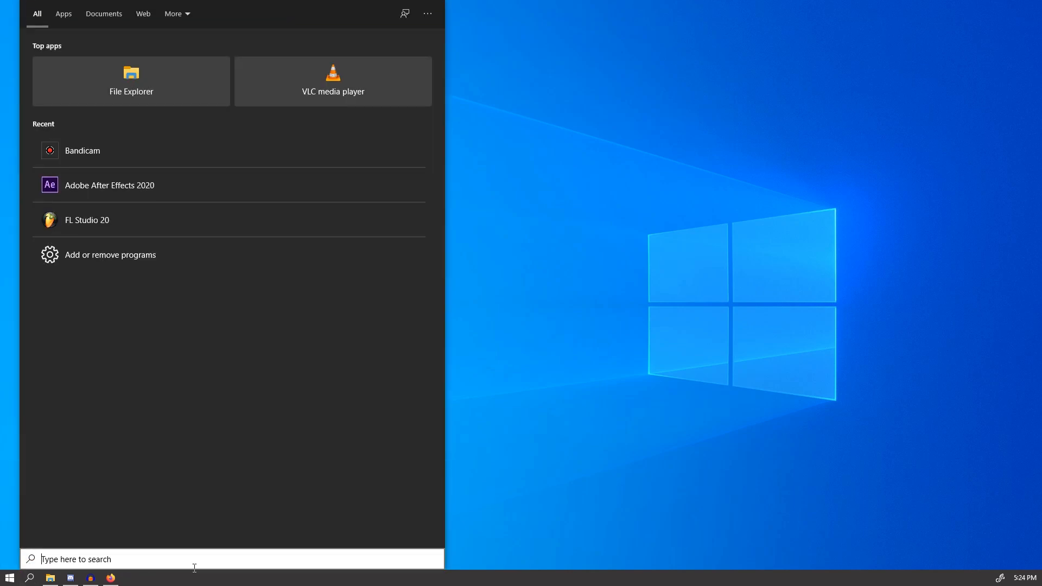
{"action": "type", "text": "uninstall"}
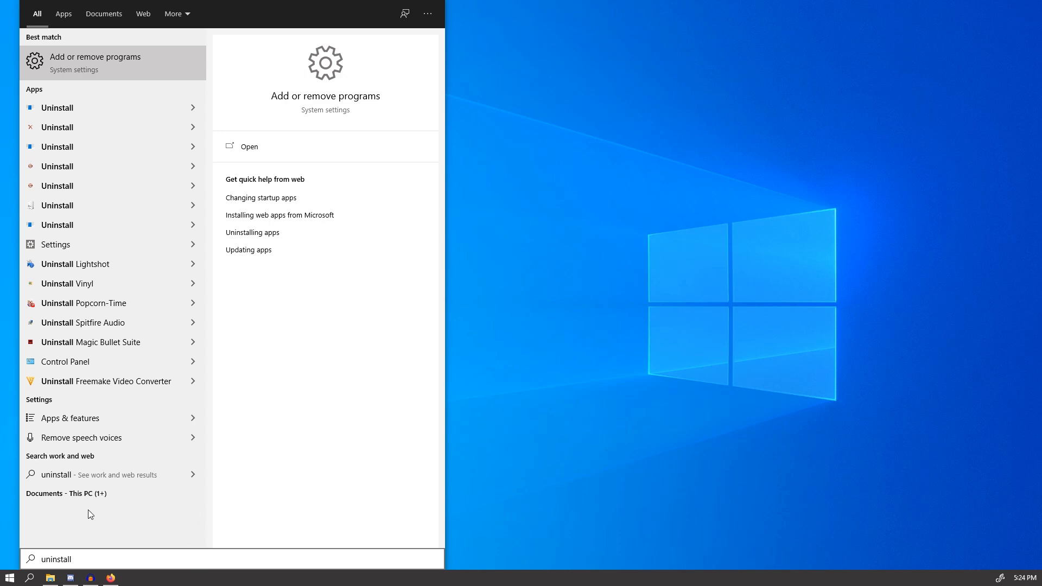
{"action": "mouse_move", "coordinate": [134, 501]}
{"action": "type", "text": "u"}
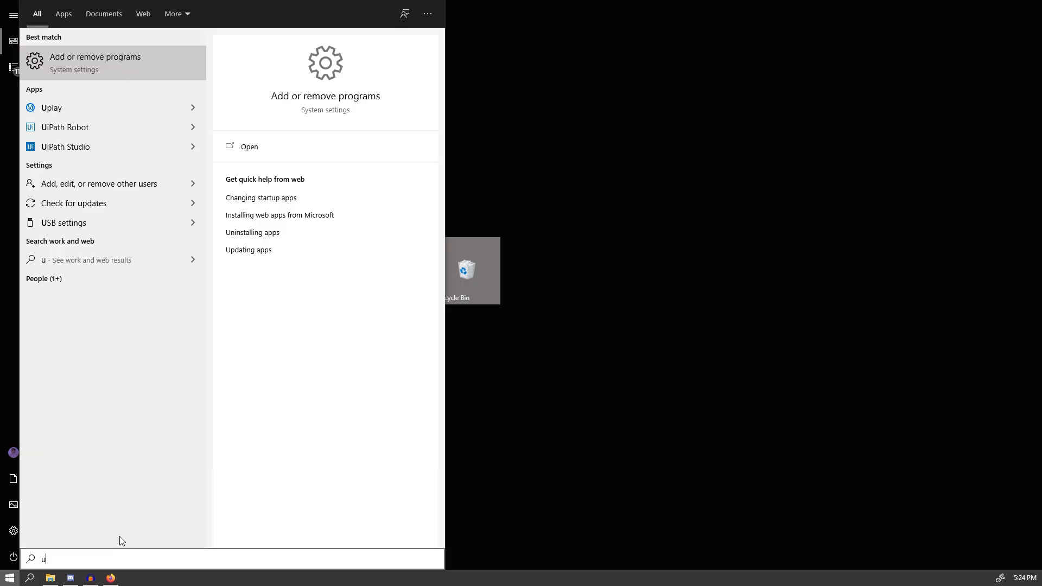
{"action": "type", "text": "ninstall"}
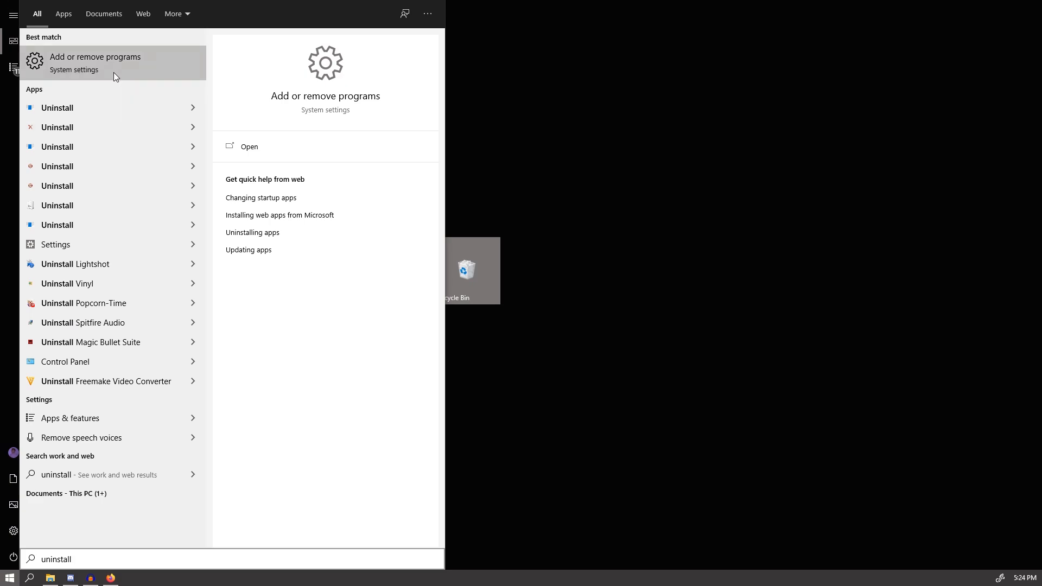
{"action": "left_click", "coordinate": [96, 62]}
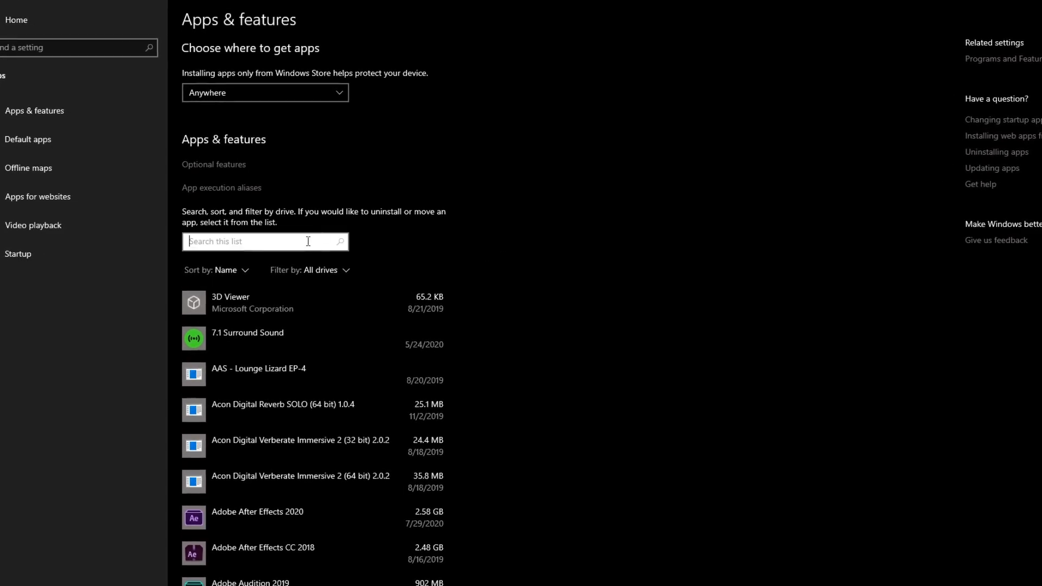
- Filter the Apps & features list by 'zeal' to show the Zeal's Reshade Preset entries
{"action": "type", "text": "zeal"}
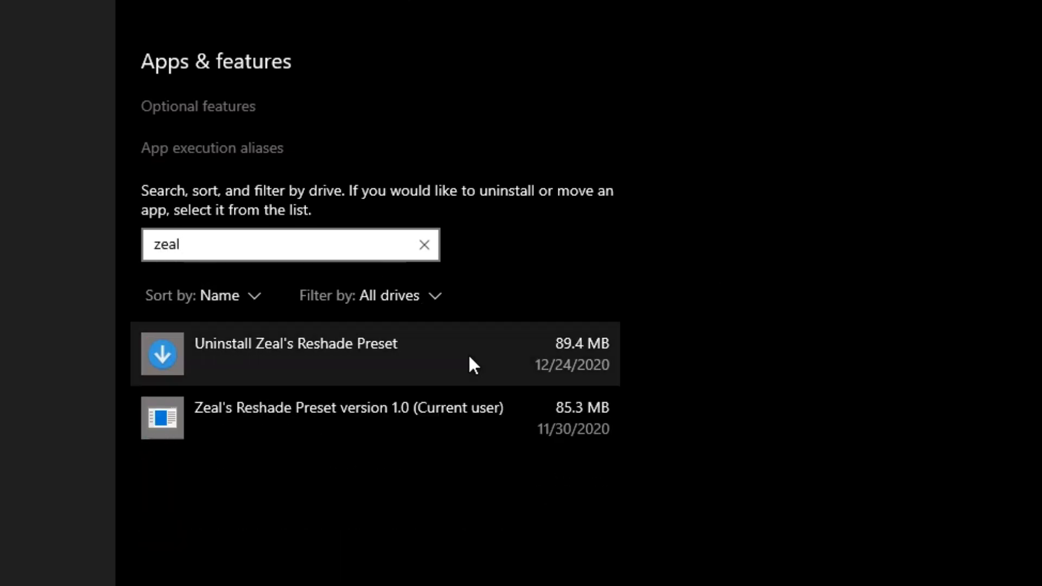
- Uninstall Zeal's Reshade Preset, confirm complete removal with Yes, and acknowledge the success message with OK
{"action": "left_click", "coordinate": [295, 344]}
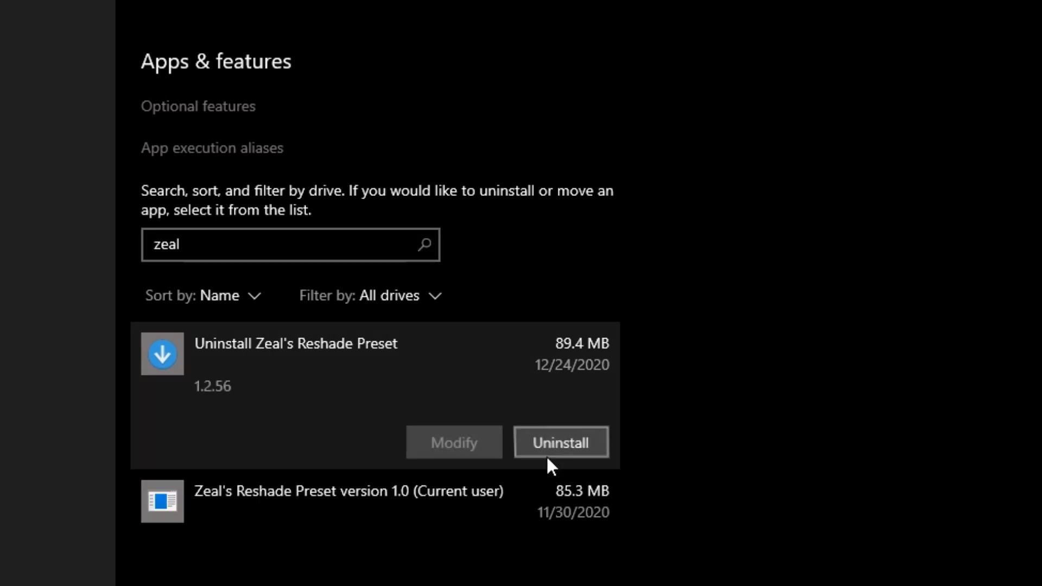
{"action": "left_click", "coordinate": [561, 442]}
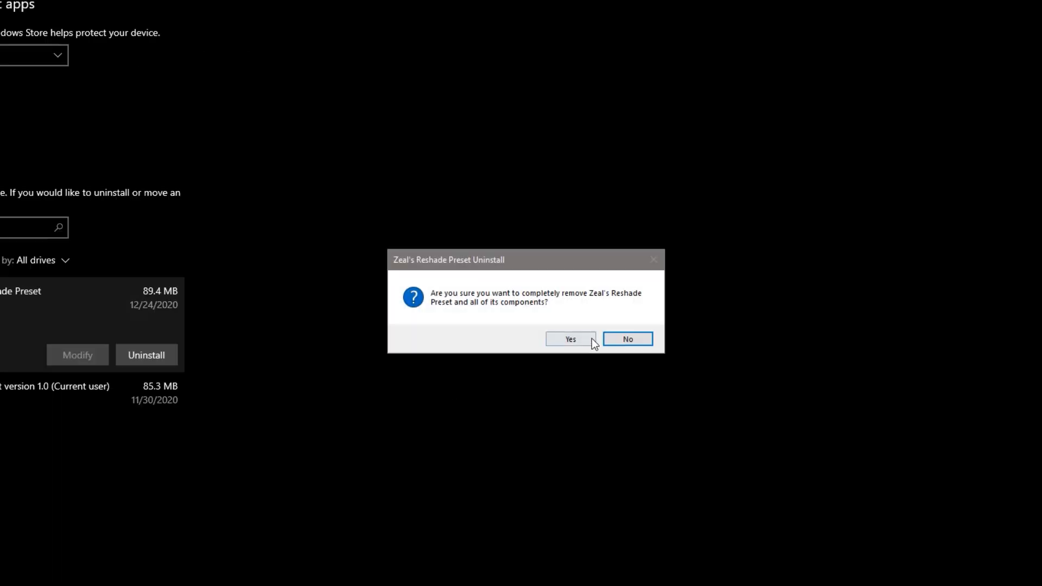
{"action": "left_click", "coordinate": [570, 339]}
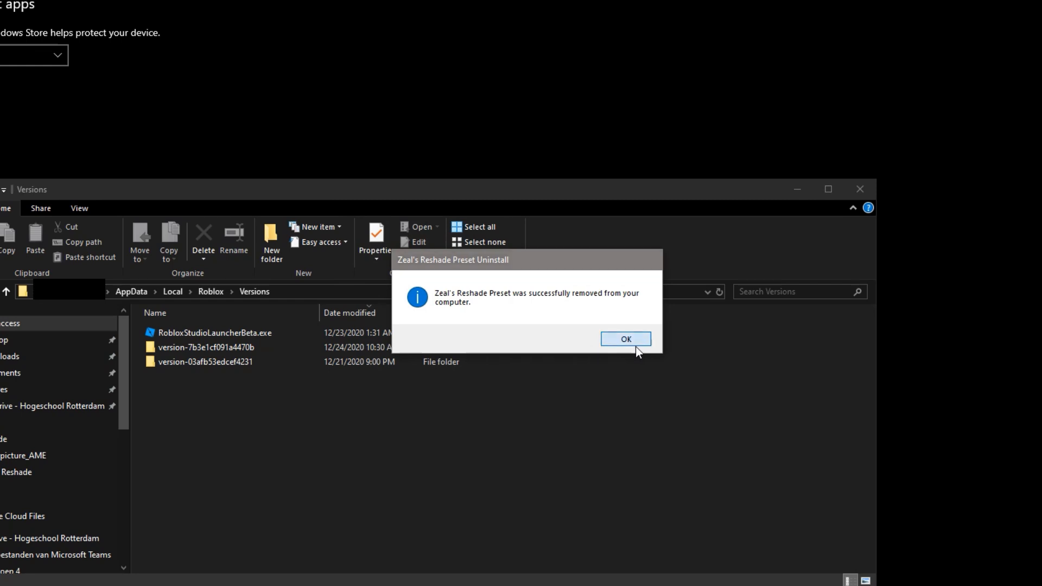
{"action": "left_click", "coordinate": [624, 339]}
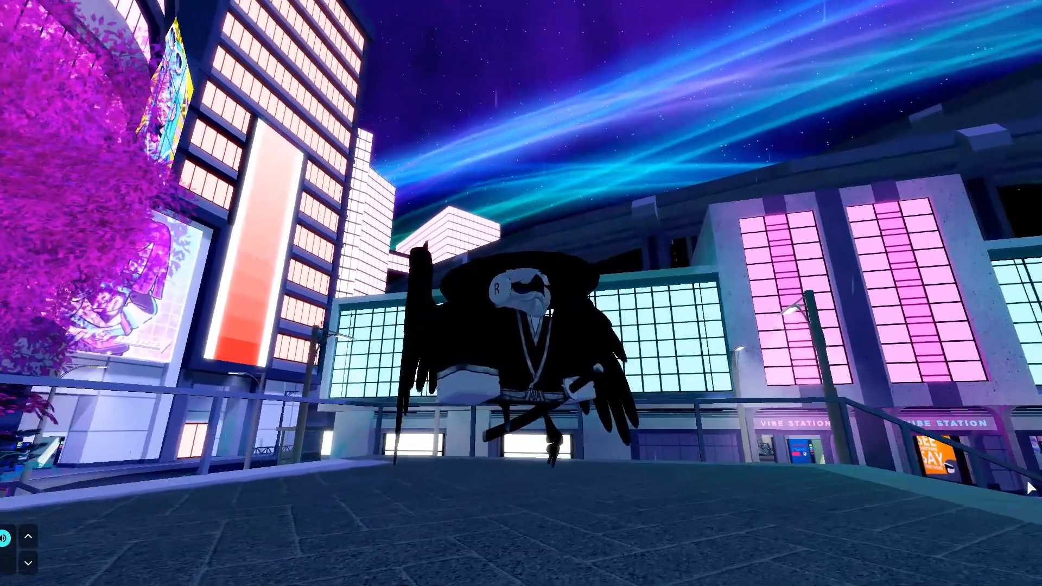